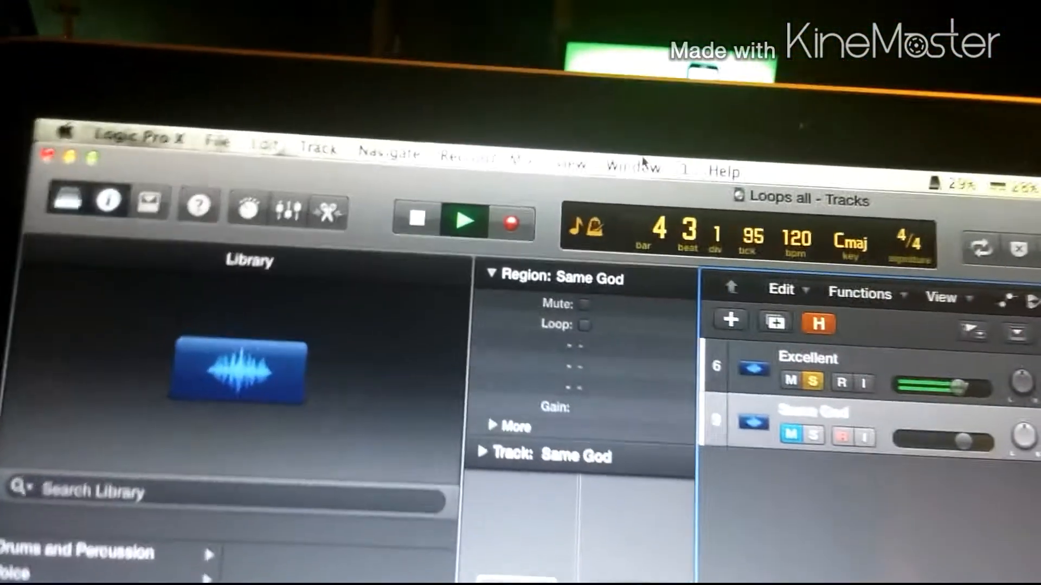
Open the Window menu to list Logic Pro X's windows, including the mixer
{"action": "left_click", "coordinate": [599, 69]}
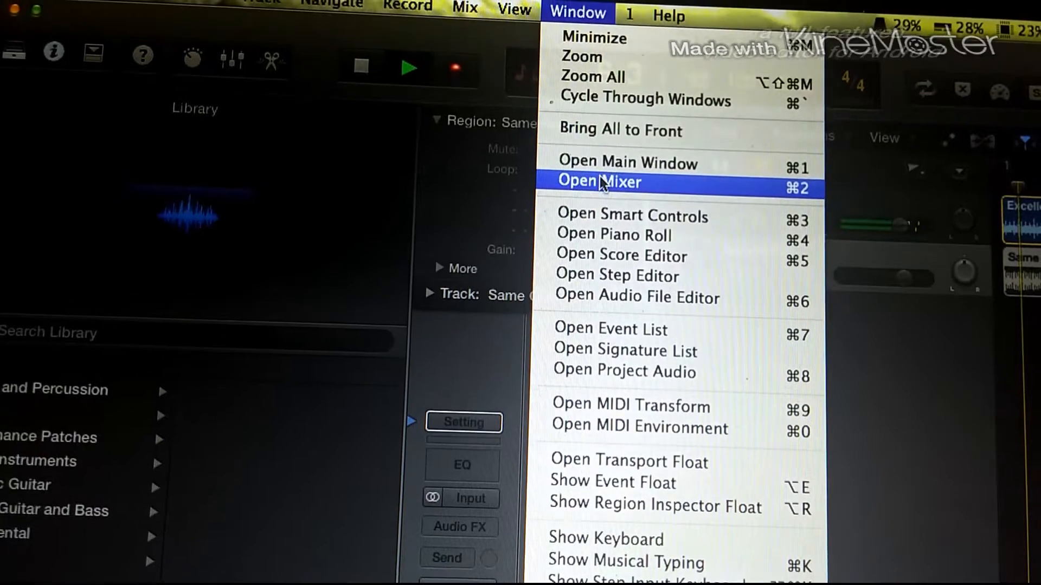
{"action": "left_click", "coordinate": [600, 183]}
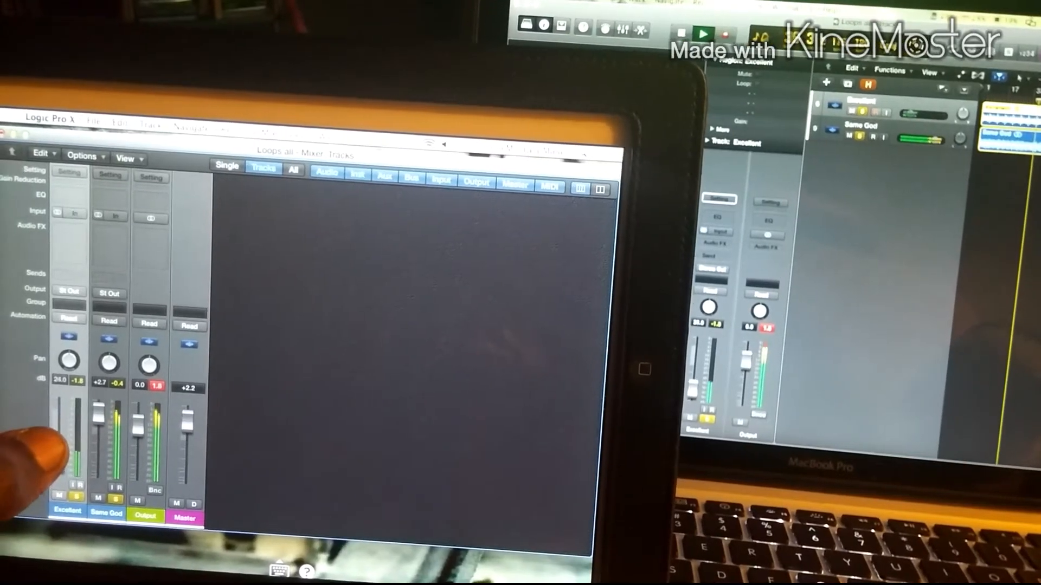
Drag the Excellent channel's fader down on the iPad mixer to lower its volume
{"action": "left_click_drag", "start_coordinate": [62, 408], "coordinate": [63, 451]}
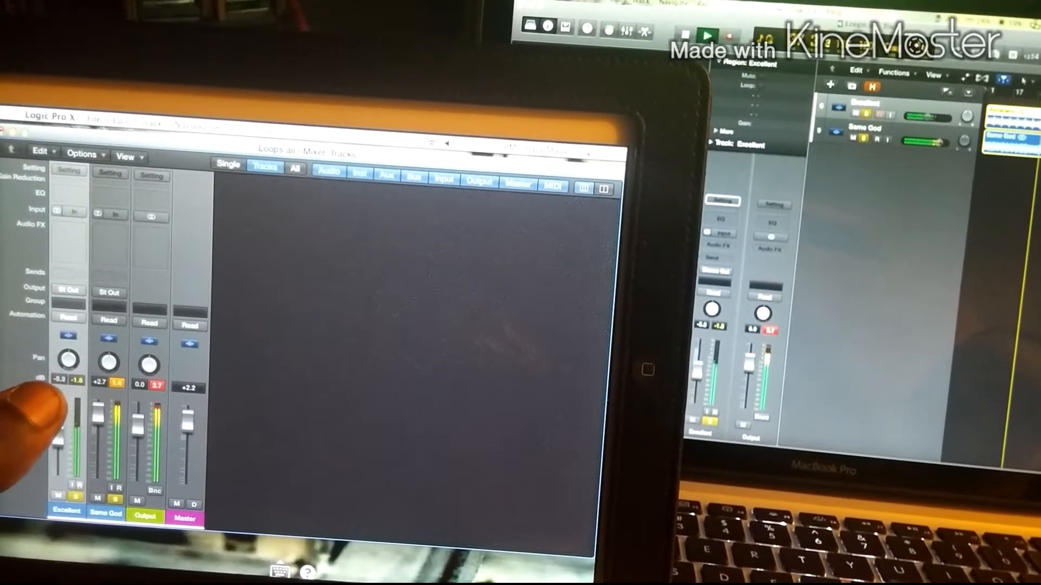